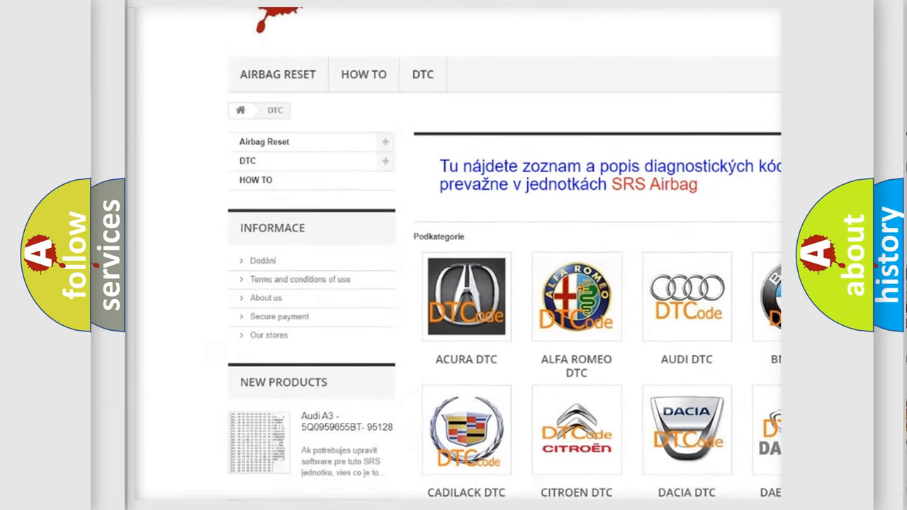
scroll("down", 3)
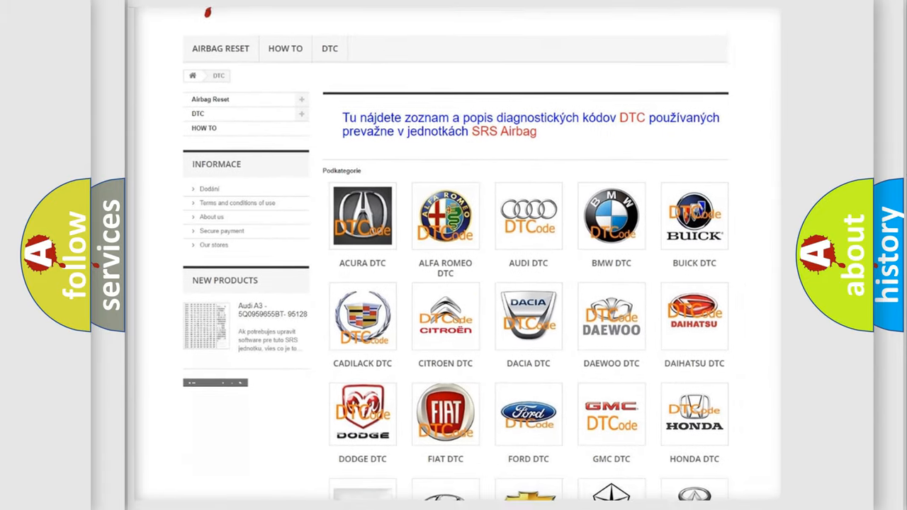
scroll("down", 3)
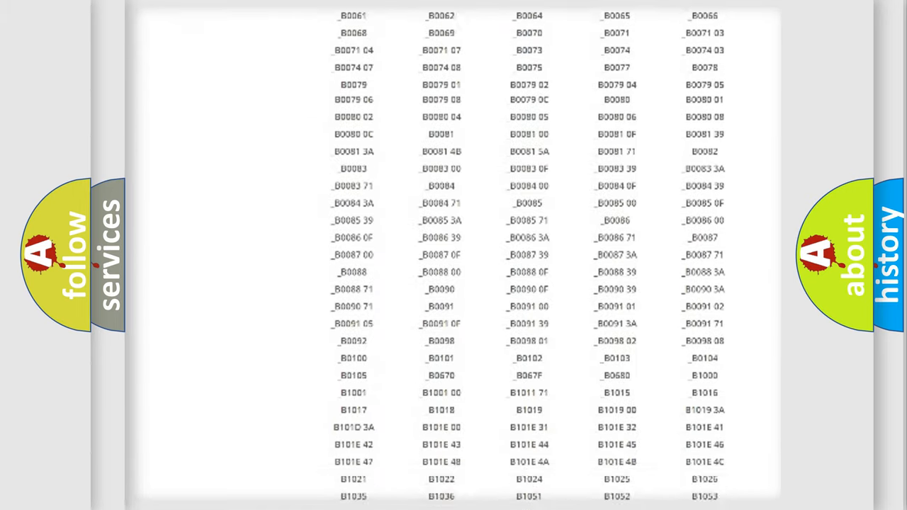
scroll("up", 3)
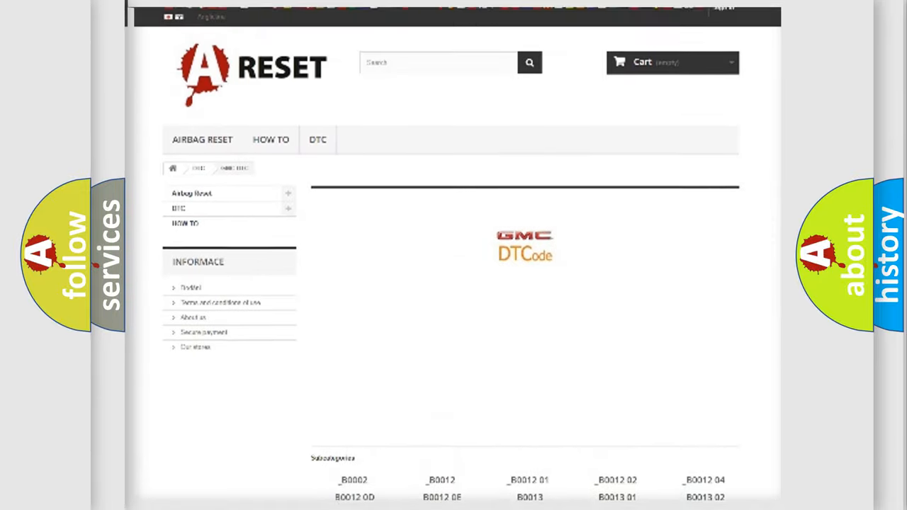